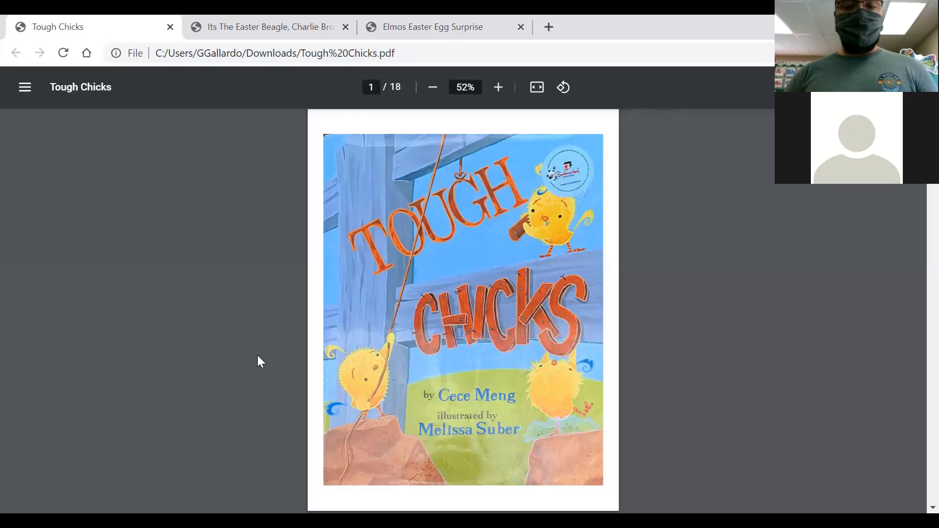
Show the Tough Chicks book full screen with F11
key(f11)
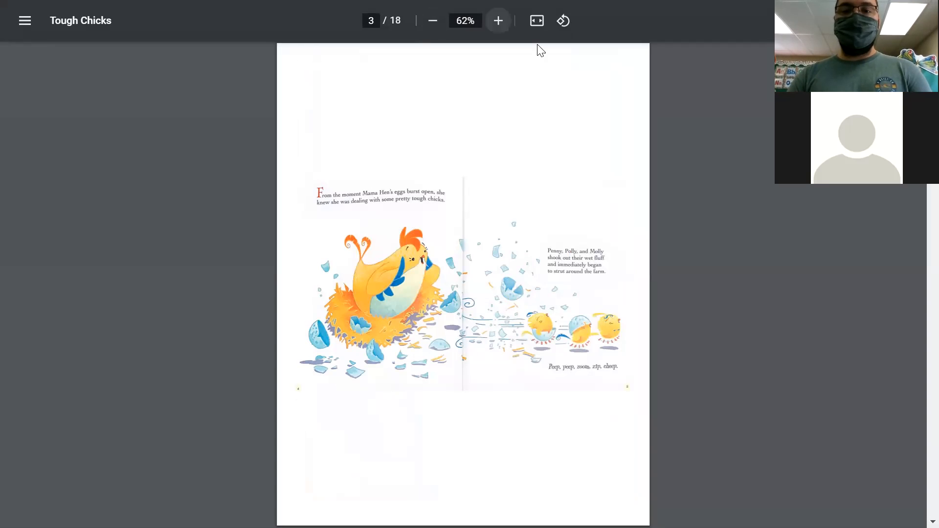
Enlarge the Tough Chicks page with the zoom-in button
click(498, 20)
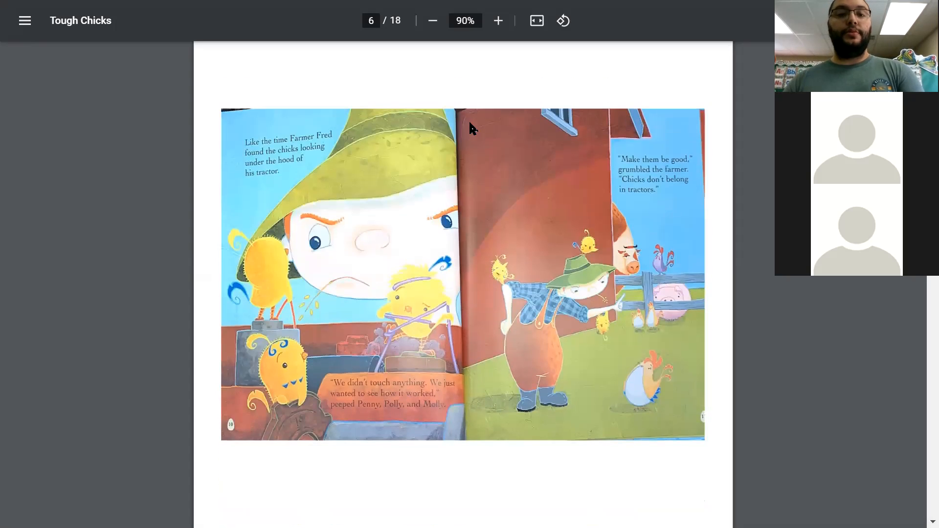
scroll(down, 3)
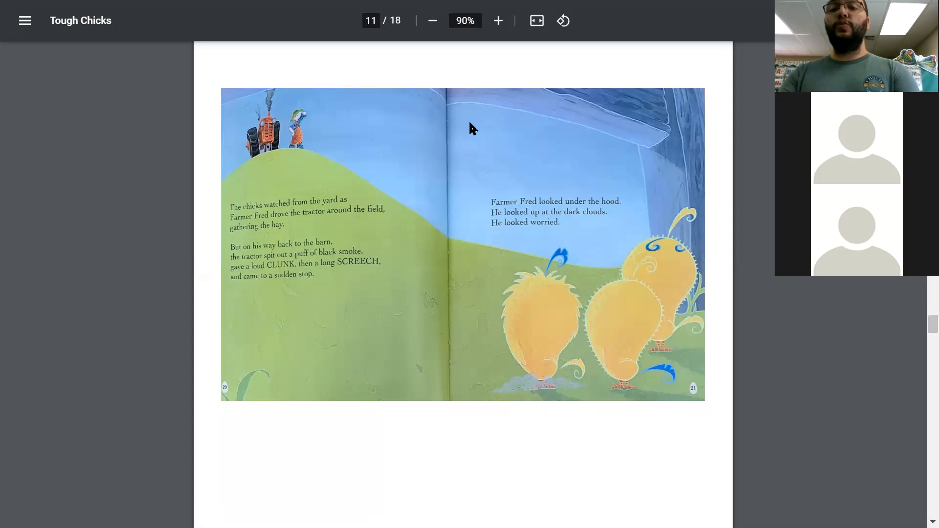
scroll(down, 3)
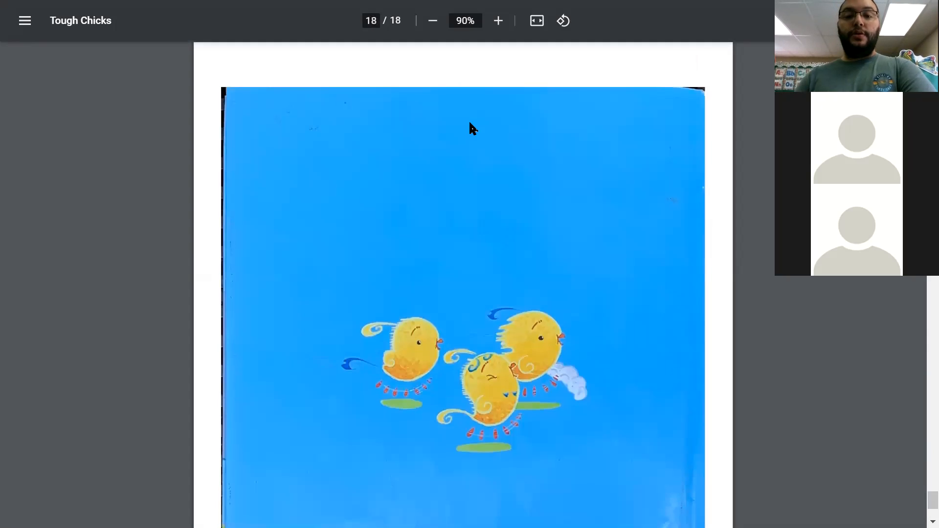
Scroll down to Tough Chicks' final page of three chicks running
scroll(down, 3)
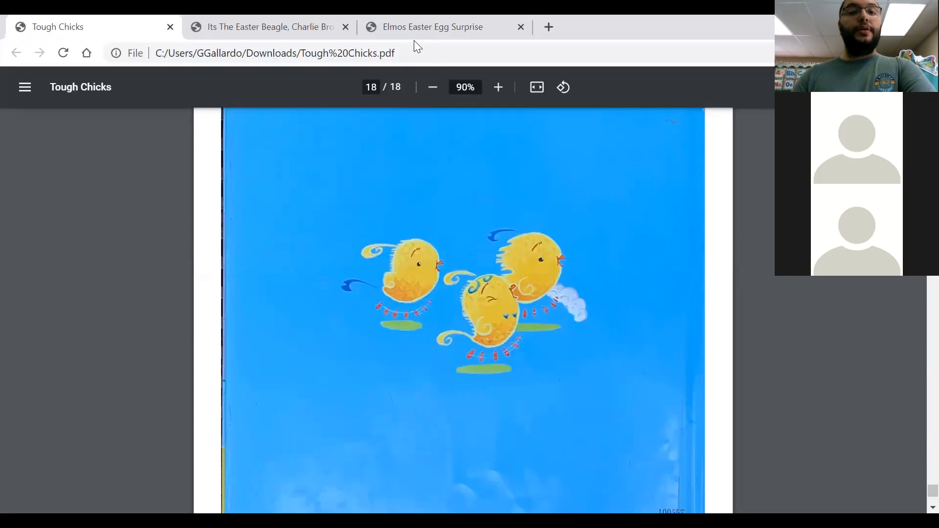
mouse_move(72, 103)
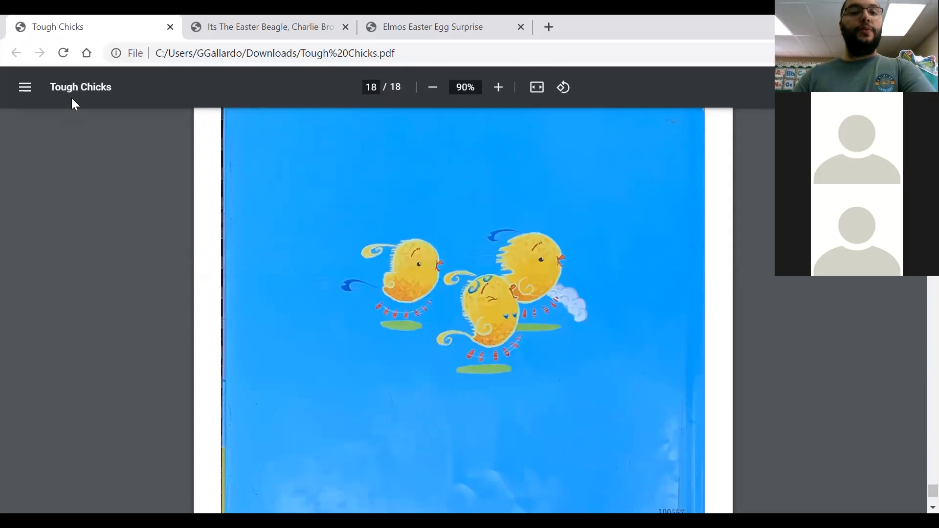
Switch to the Easter Beagle, Charlie Brown tab full screen, zooming in while scrolling
click(266, 26)
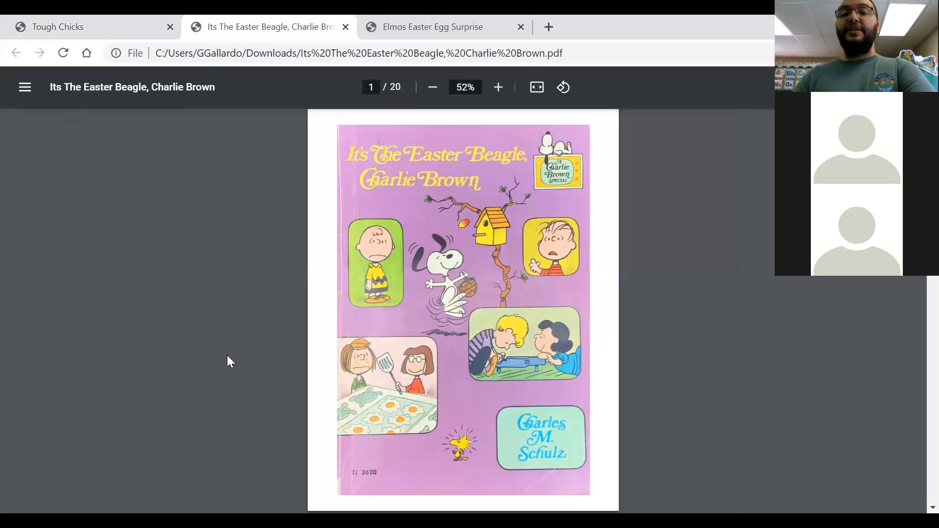
key(F11)
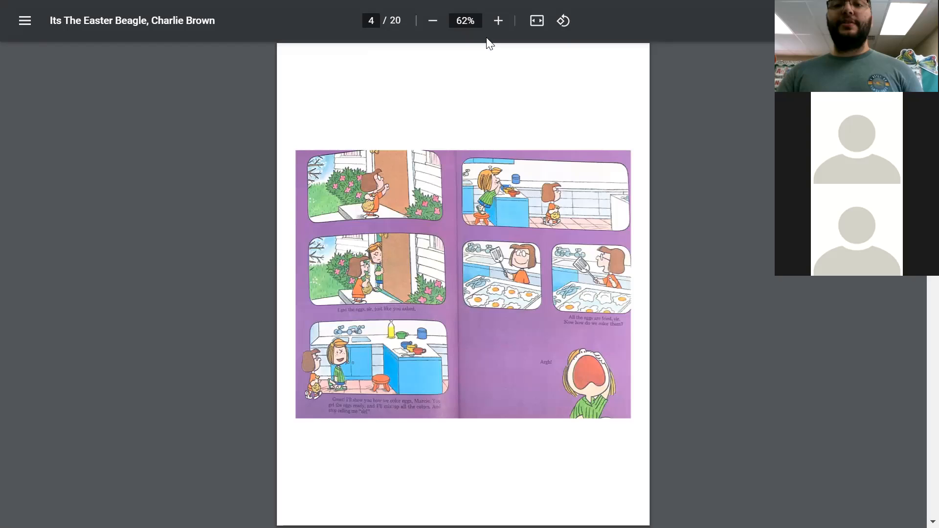
click(498, 21)
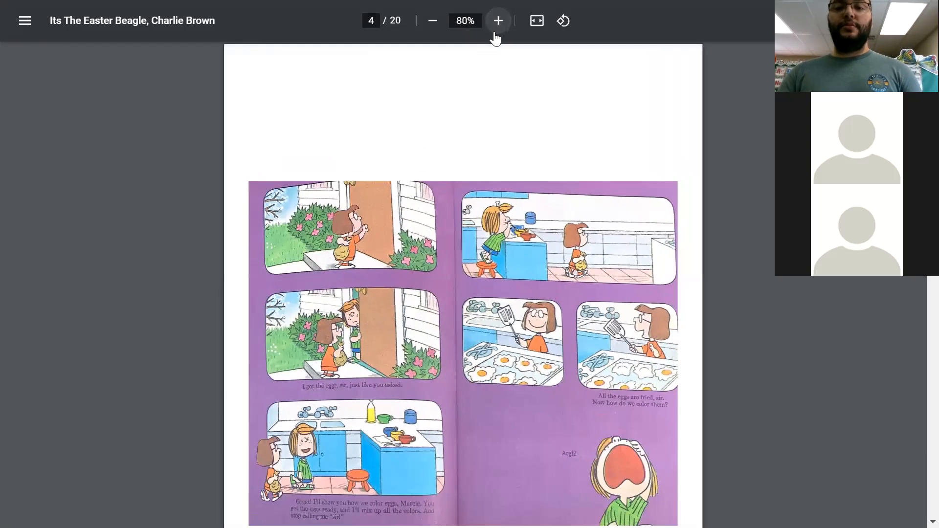
scroll(down, 3)
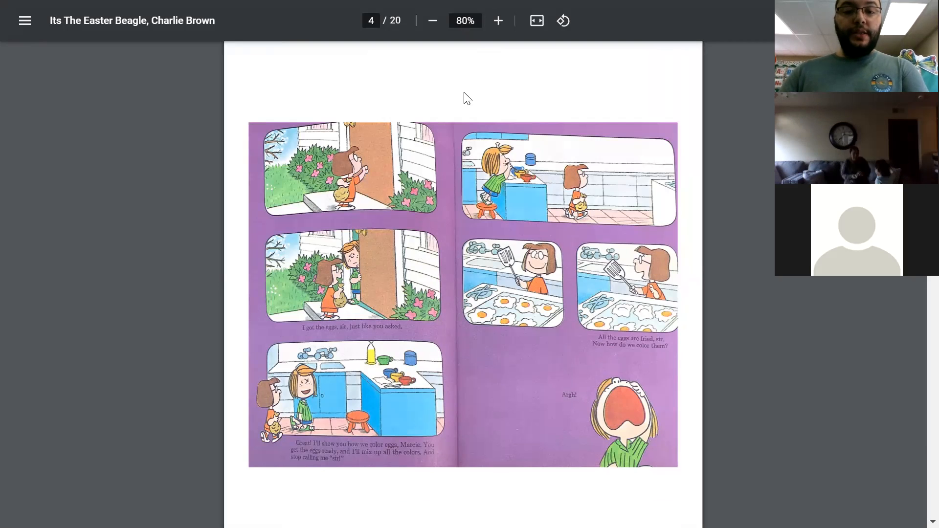
mouse_move(498, 21)
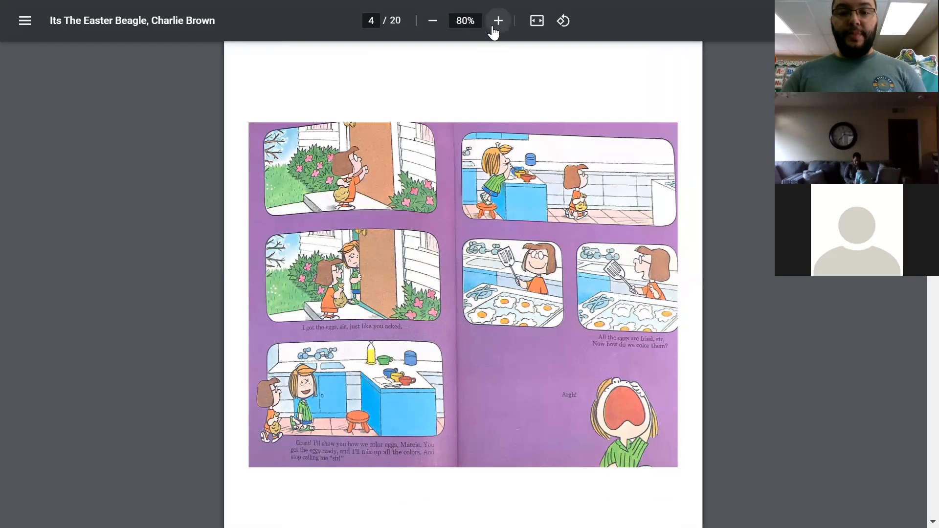
click(498, 21)
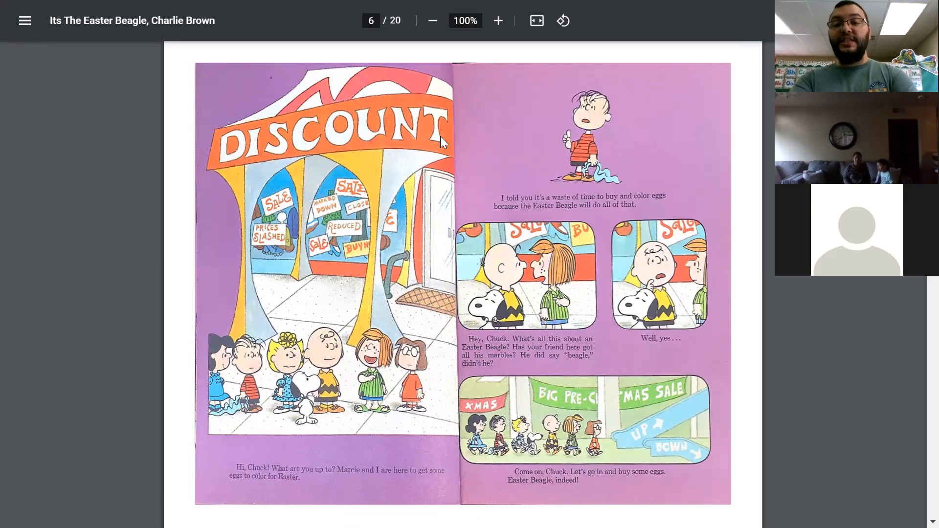
Scroll down to page 7, the Christmas-decorated store
scroll(down, 3)
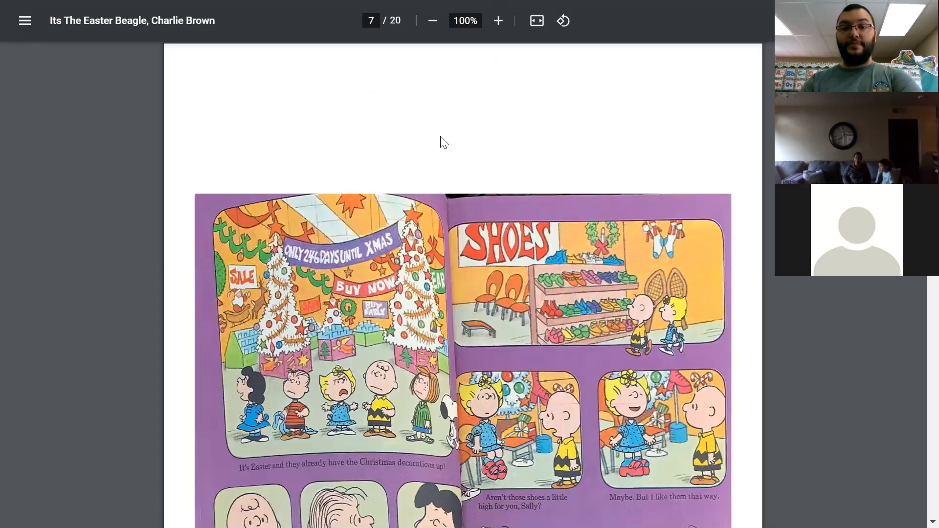
Scroll down to page 10, where Linus meets Peppermint Patty and Marcie
scroll(down, 3)
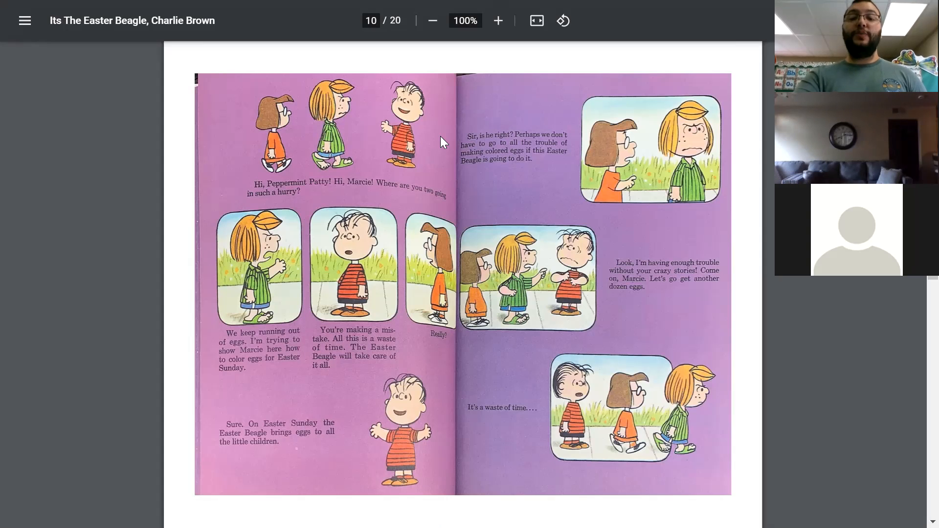
Scroll past page 13 to Lucy and Linus hiding eggs on page 14
scroll(down, 3)
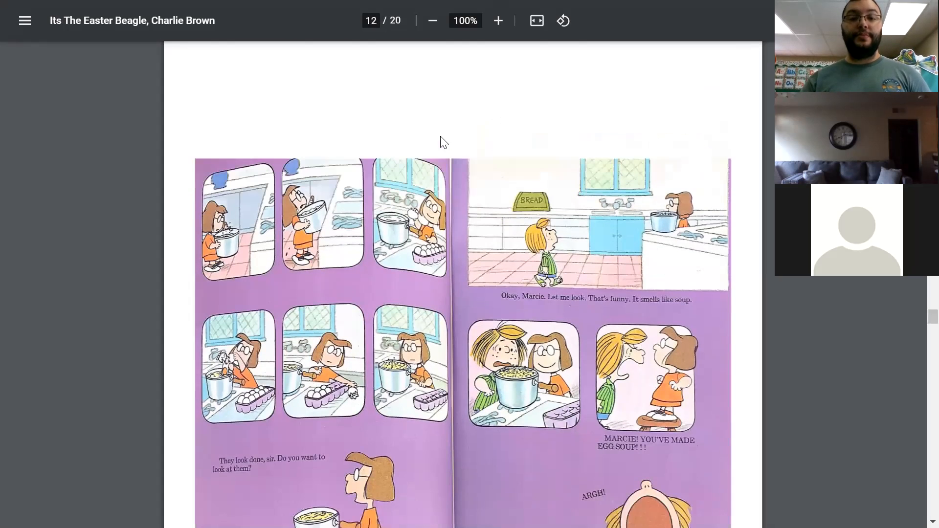
scroll(down, 3)
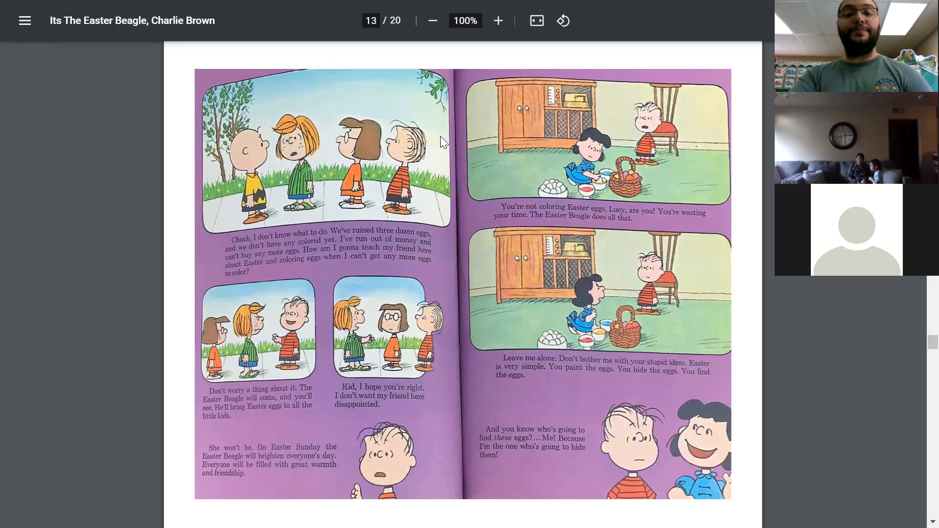
scroll(down, 3)
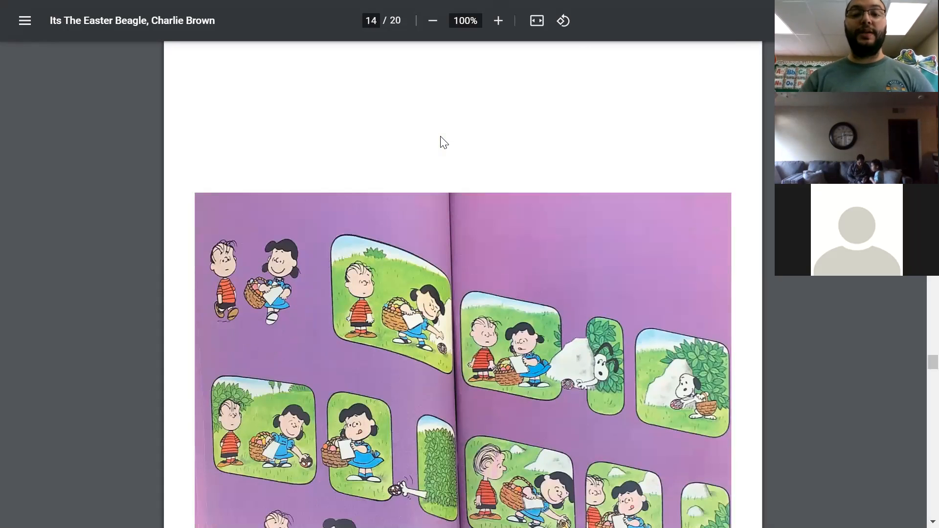
scroll(down, 3)
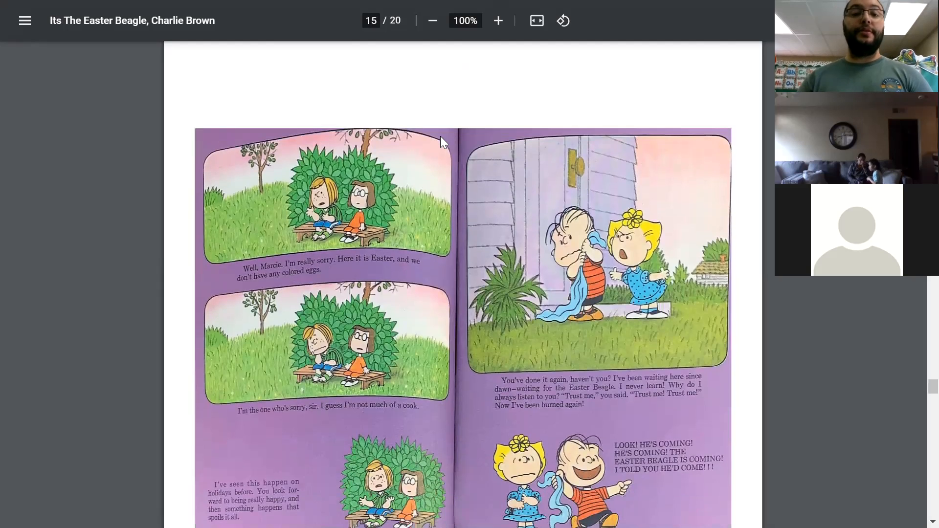
Scroll from page 15 to page 16, where Snoopy hands out colored eggs
scroll(down, 3)
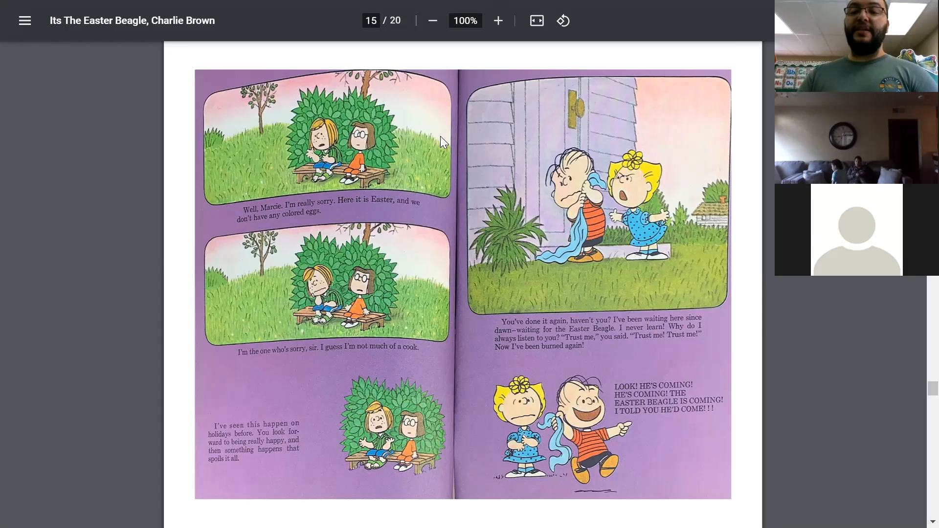
scroll(down, 3)
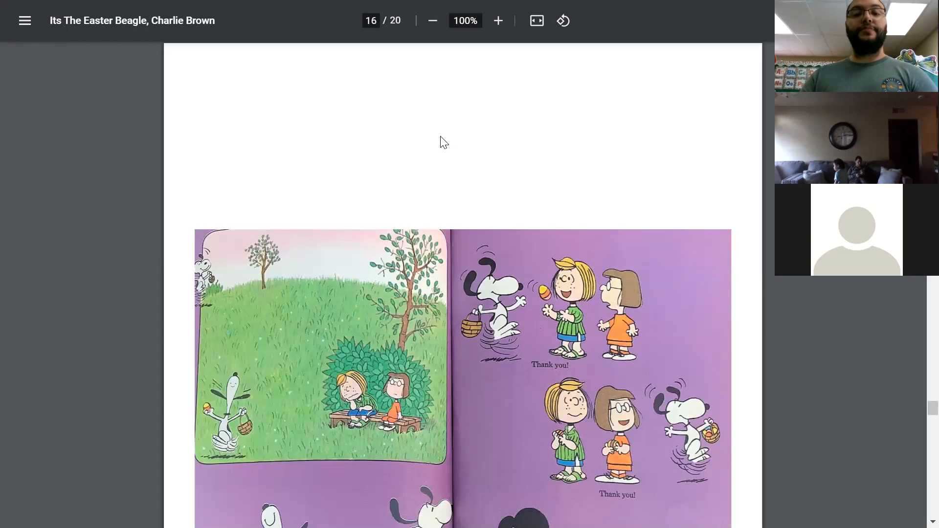
Scroll through the remaining pages to page 20, Snoopy dancing alone
scroll(down, 3)
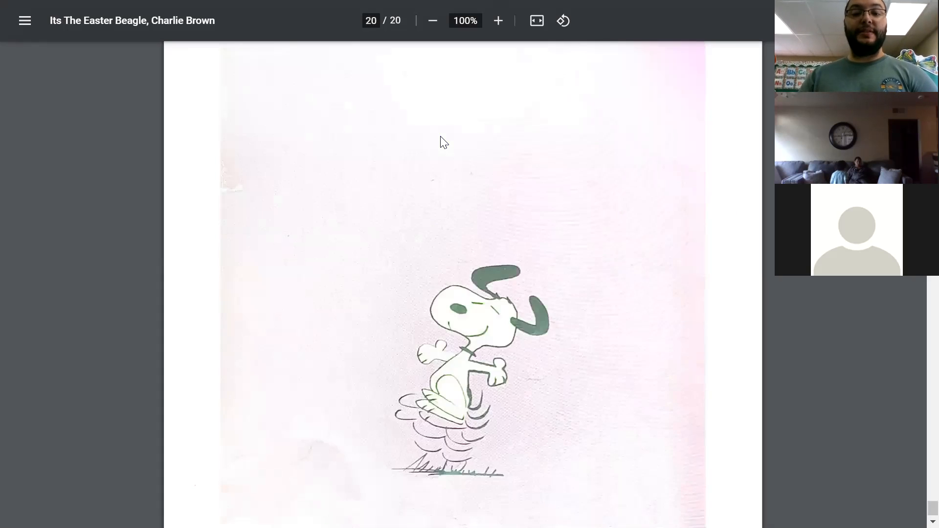
scroll(down, 3)
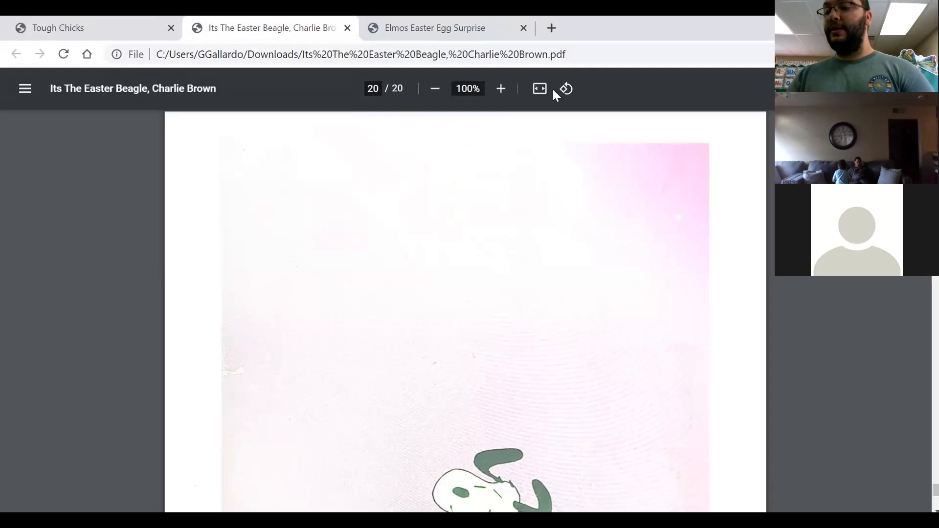
mouse_move(120, 186)
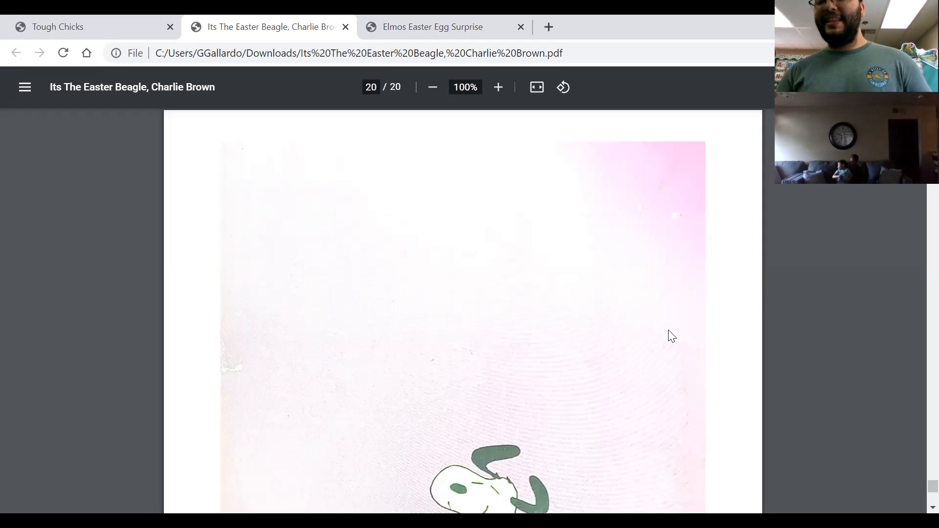
mouse_move(516, 291)
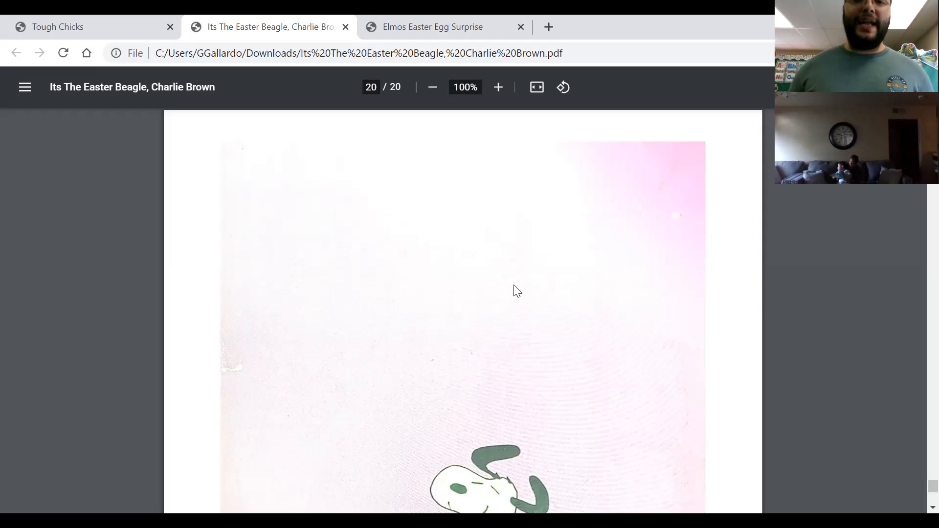
mouse_move(373, 133)
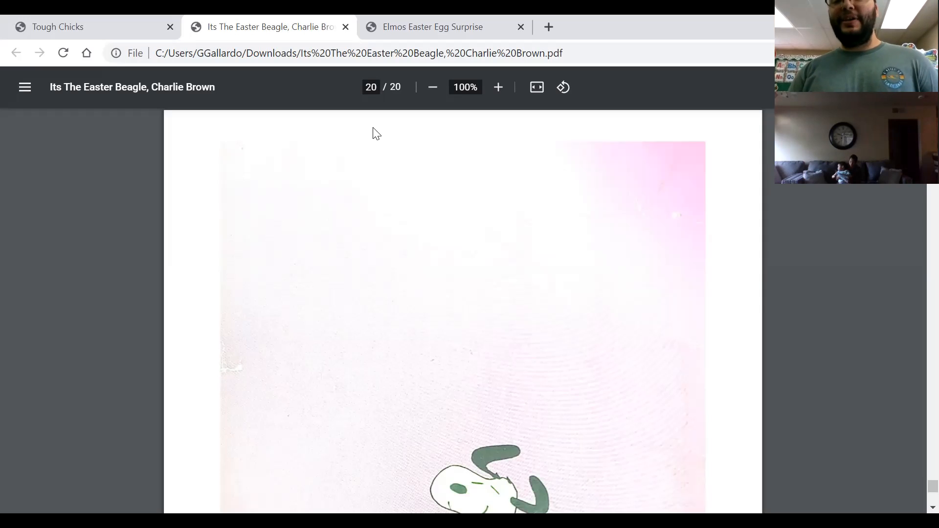